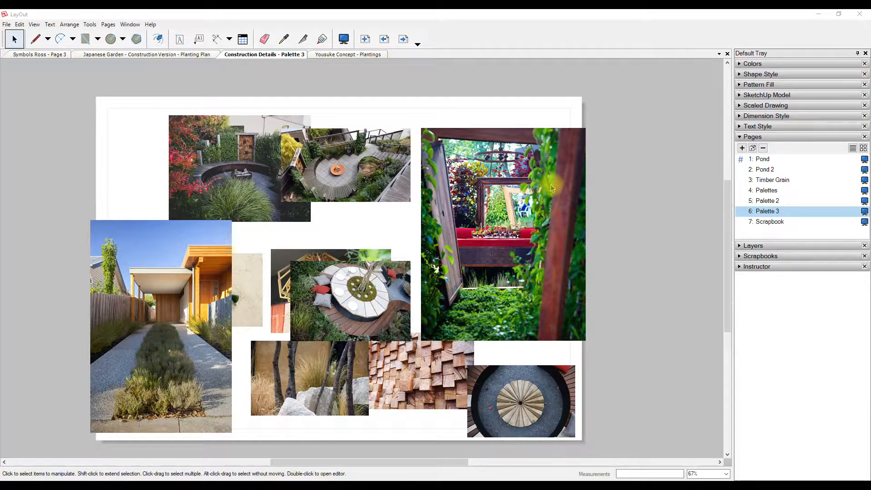
pyautogui.moveTo(619, 214)
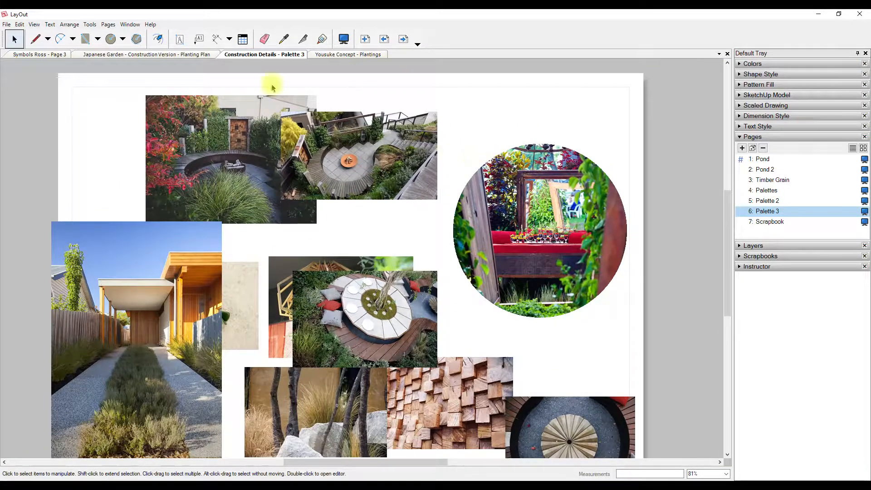
# Clip the top-left red-leaf courtyard photo to the pentagon drawn over it.
pyautogui.click(135, 38)
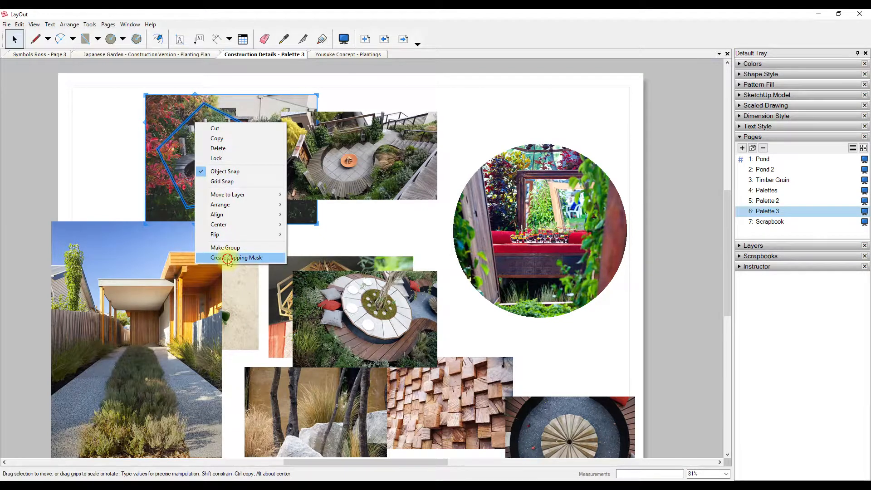
pyautogui.click(236, 258)
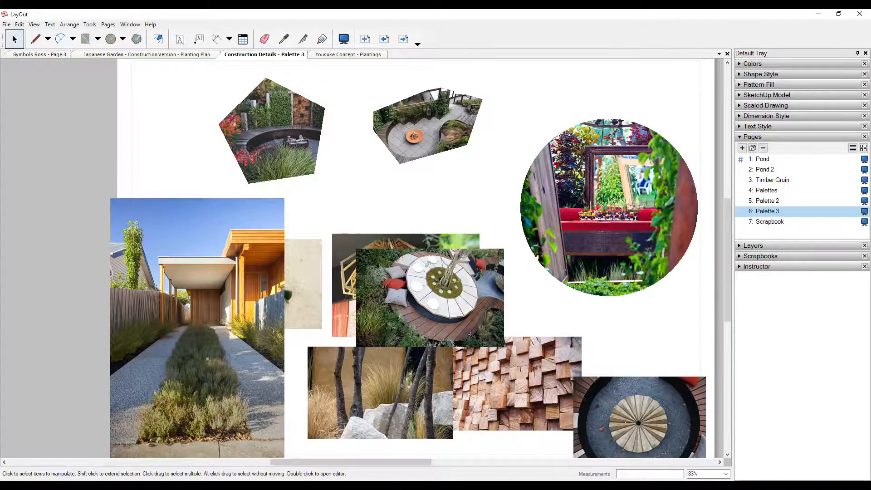
# Move the elevation viewport up the Test page and re-centre the pavilion model inside it.
pyautogui.click(144, 55)
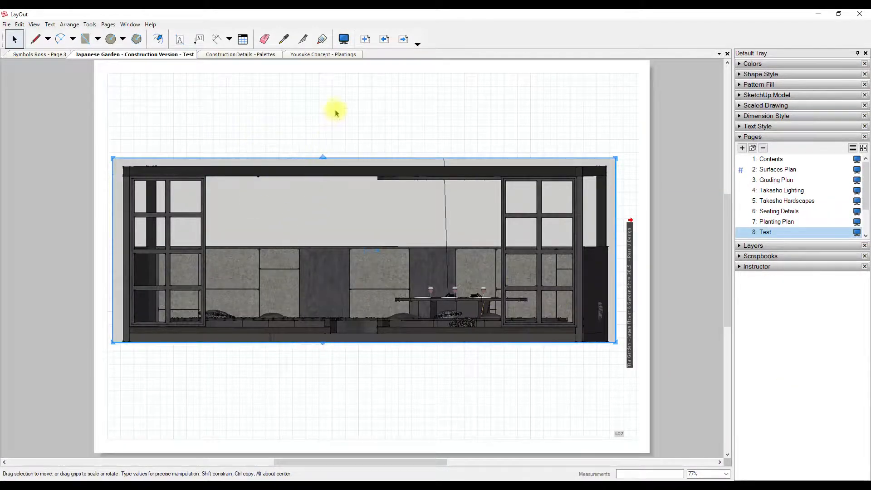
pyautogui.moveTo(334, 112); pyautogui.dragTo(442, 176)
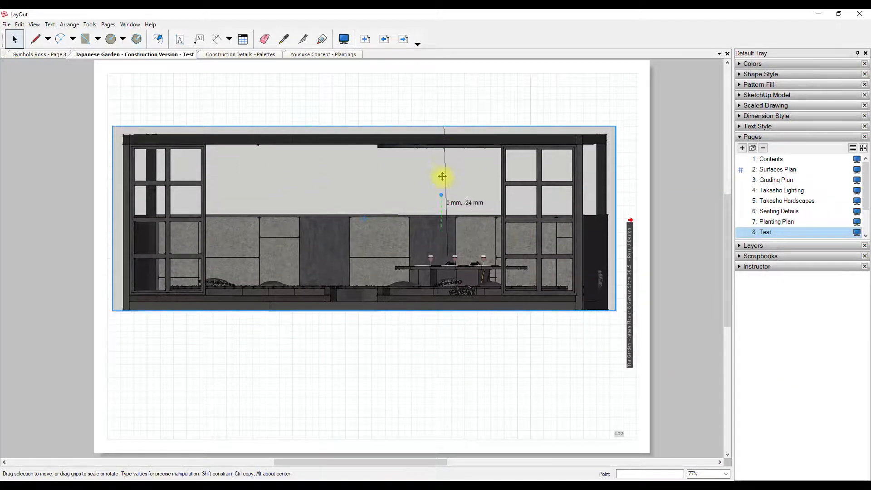
pyautogui.moveTo(442, 177); pyautogui.dragTo(340, 217)
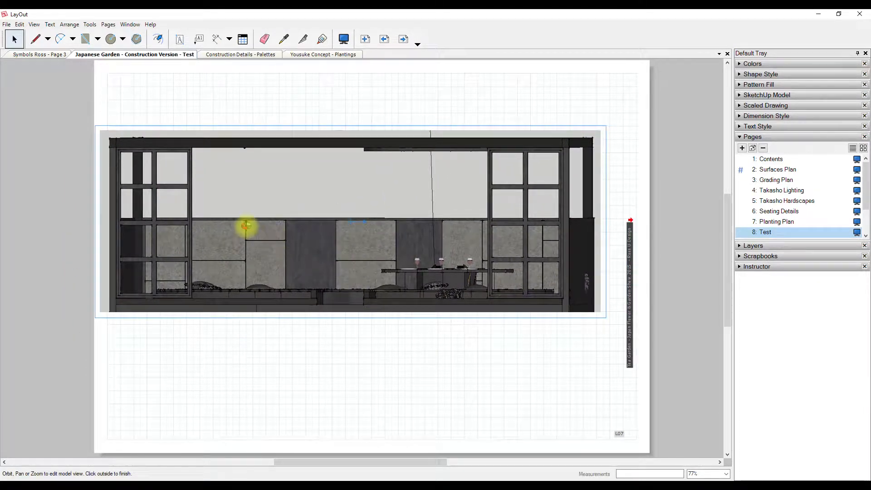
pyautogui.moveTo(246, 227); pyautogui.dragTo(339, 122)
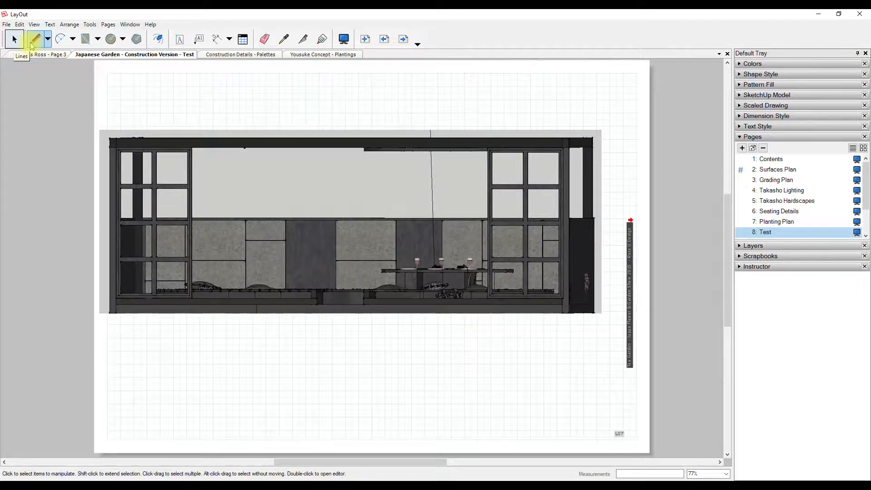
# Clip the elevation viewport to a rectangle drawn over it using Create Clipping Mask.
pyautogui.click(33, 38)
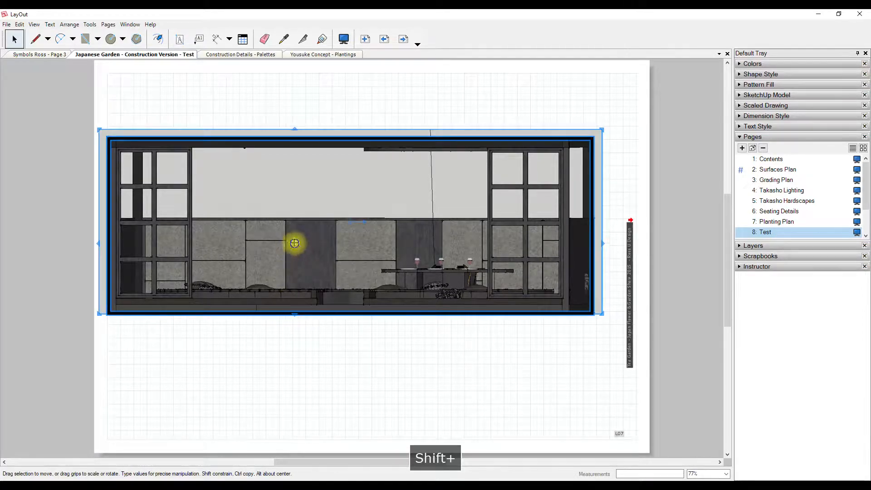
pyautogui.rightClick(293, 243)
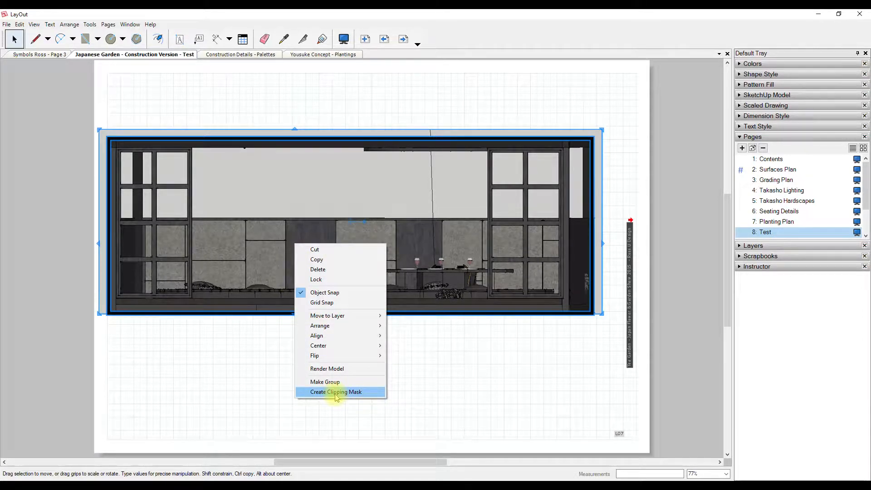
pyautogui.click(335, 392)
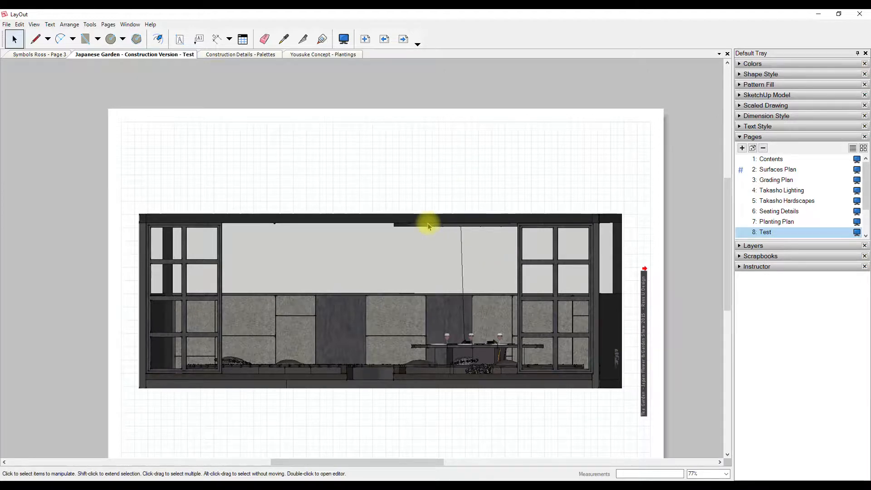
pyautogui.moveTo(422, 225)
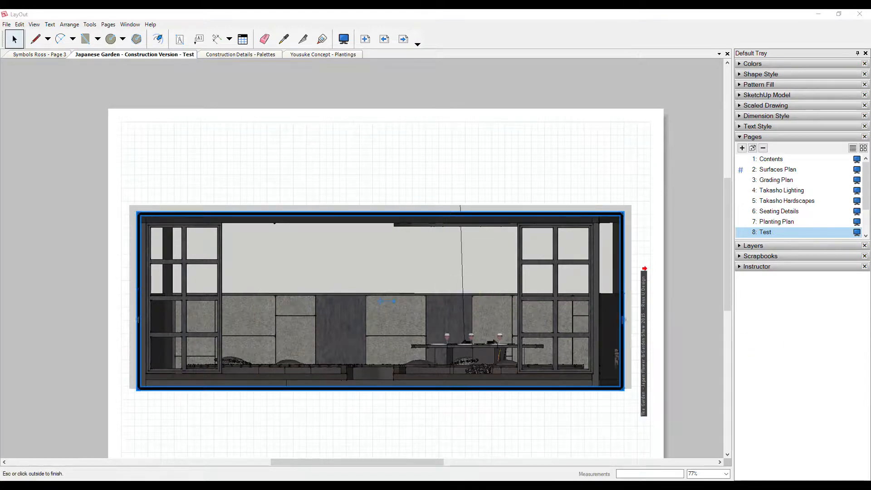
# Lower the clipping mask's top edge so only the lower wall panels and table show.
pyautogui.click(307, 247)
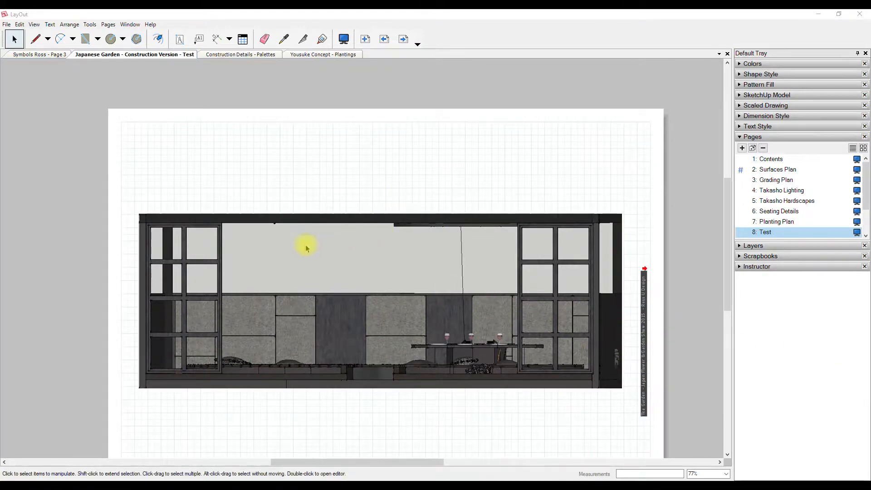
pyautogui.moveTo(301, 239)
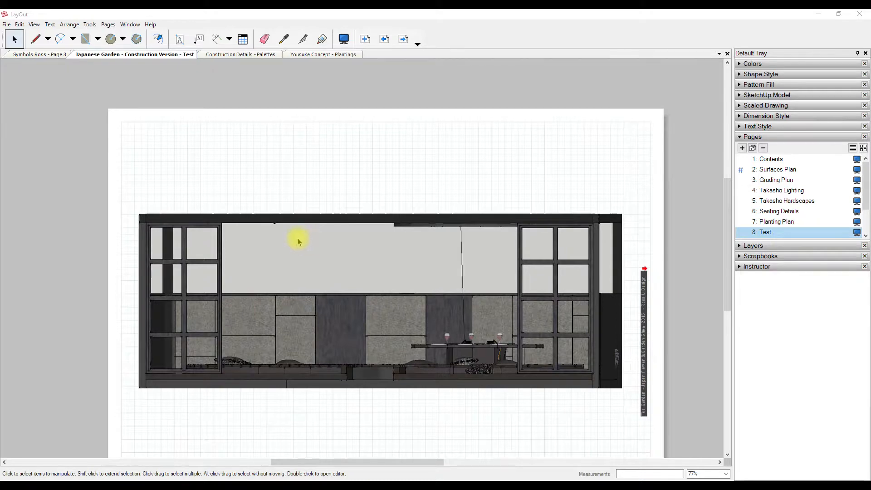
pyautogui.moveTo(295, 219)
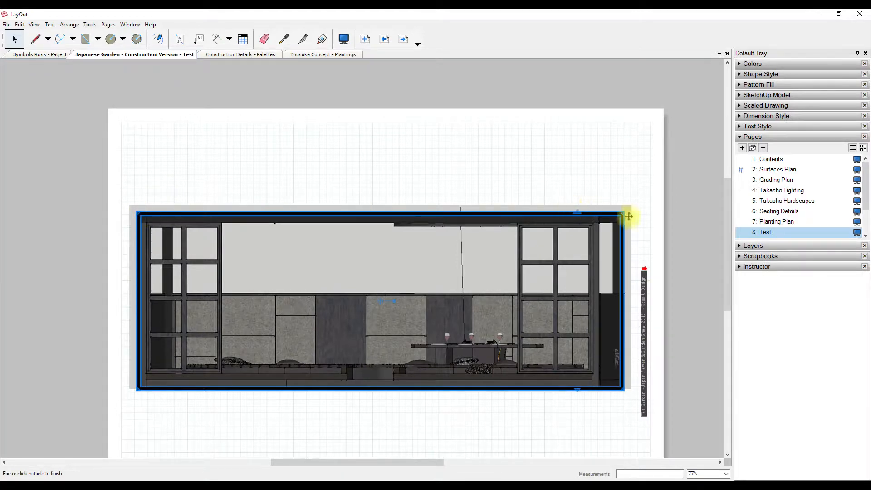
pyautogui.moveTo(628, 216); pyautogui.dragTo(546, 155)
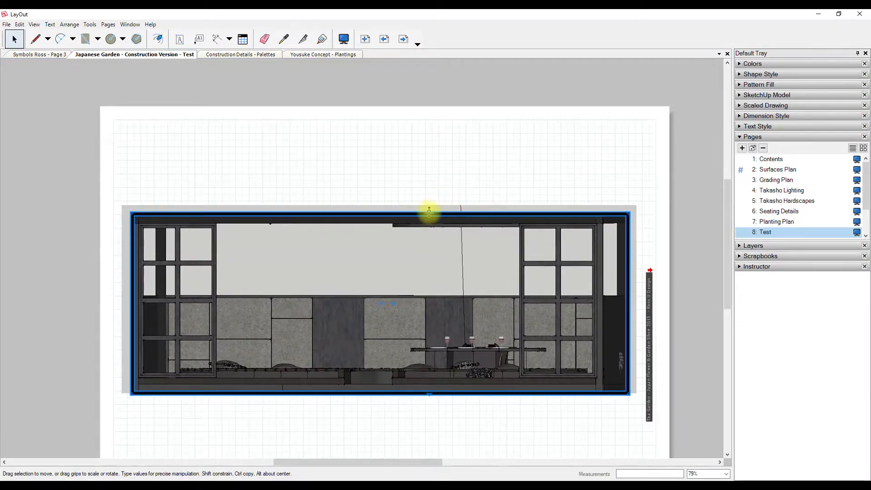
pyautogui.moveTo(429, 212); pyautogui.dragTo(429, 260)
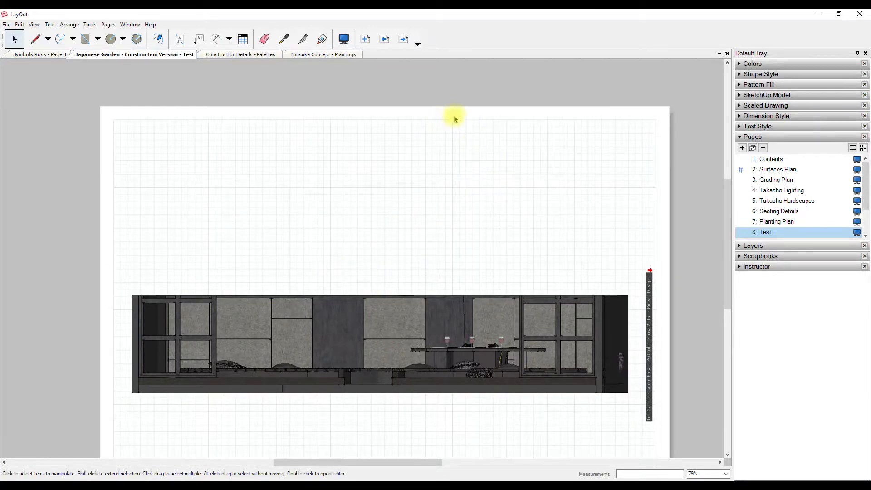
pyautogui.moveTo(433, 115)
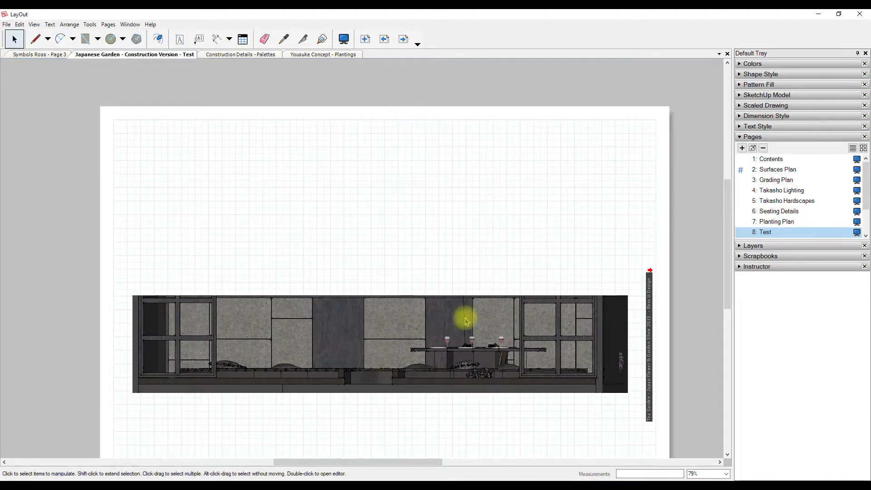
pyautogui.moveTo(410, 345)
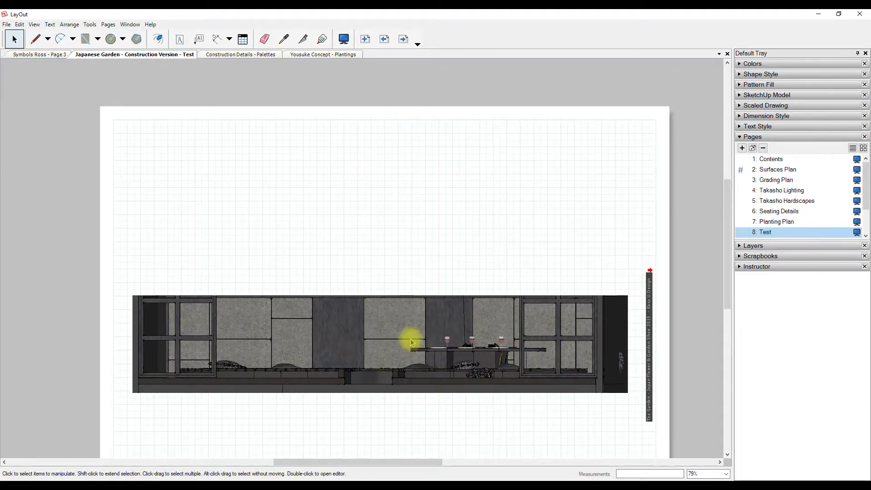
pyautogui.moveTo(316, 143)
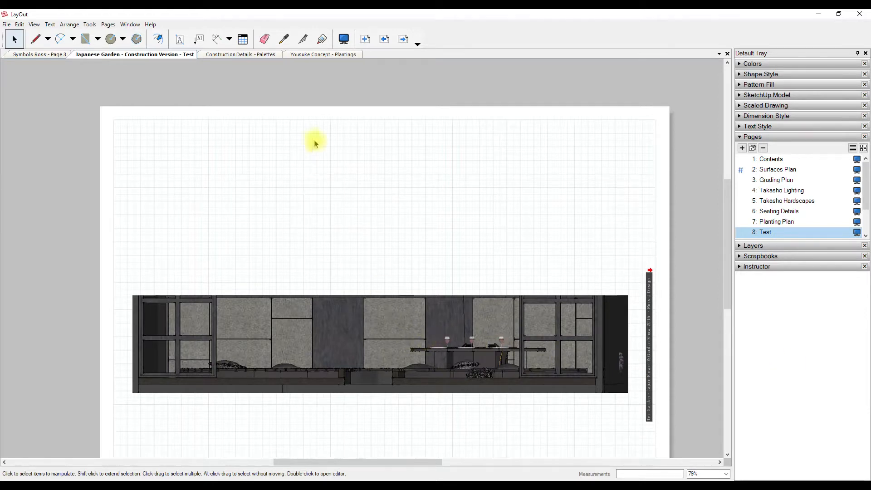
# Release the clipping mask so the full elevation with upper windows shows again.
pyautogui.rightClick(414, 314)
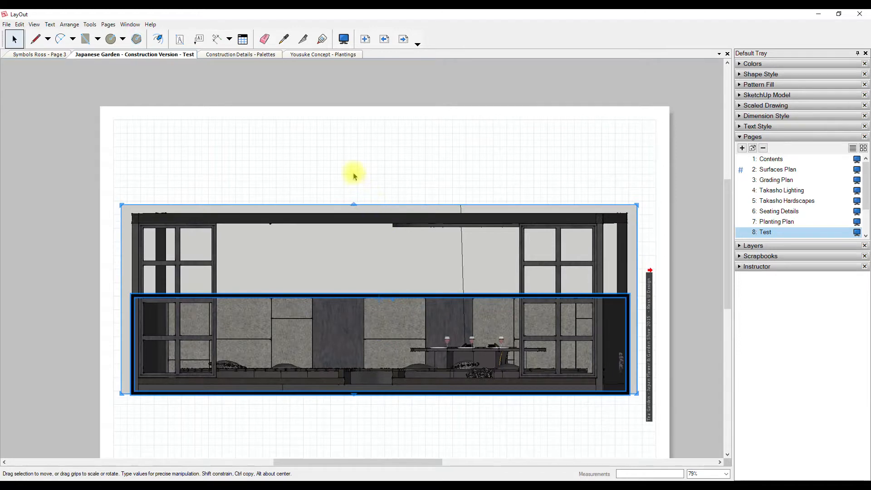
pyautogui.click(364, 318)
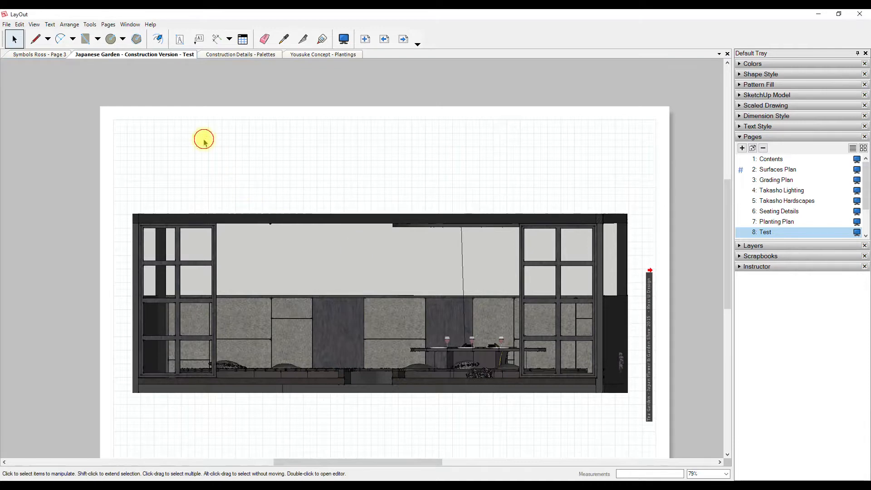
# Reopen the mask and lower its top edge again to hide the upper wall and windows.
pyautogui.press('space')
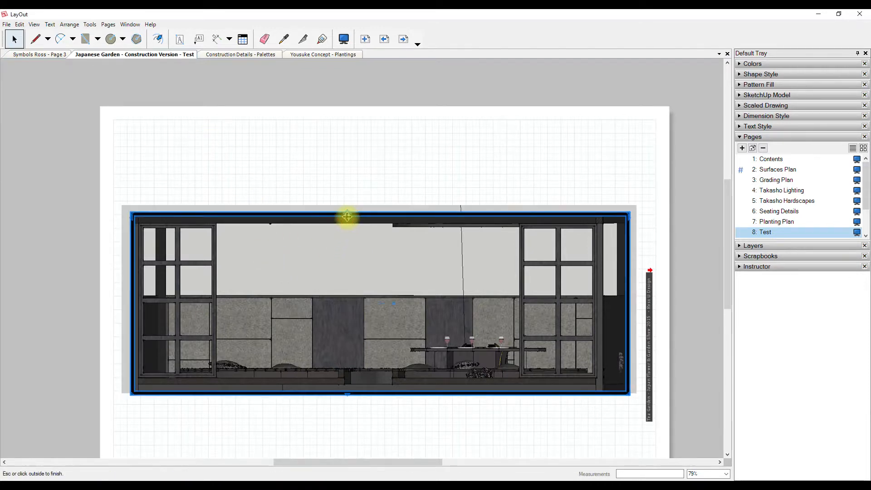
pyautogui.moveTo(347, 216); pyautogui.dragTo(347, 288)
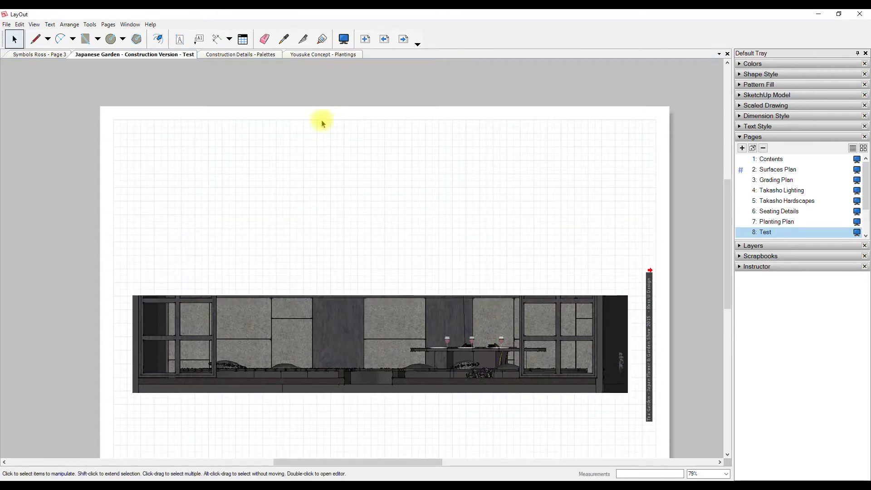
pyautogui.moveTo(275, 181)
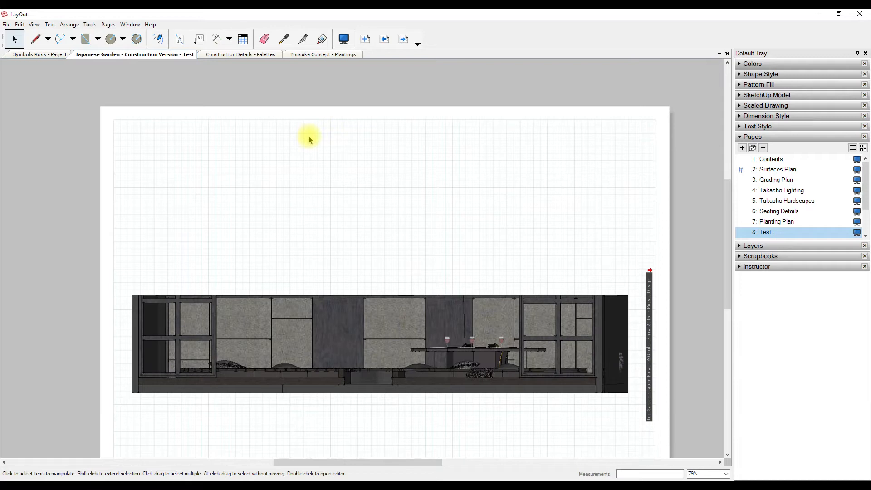
pyautogui.moveTo(412, 190)
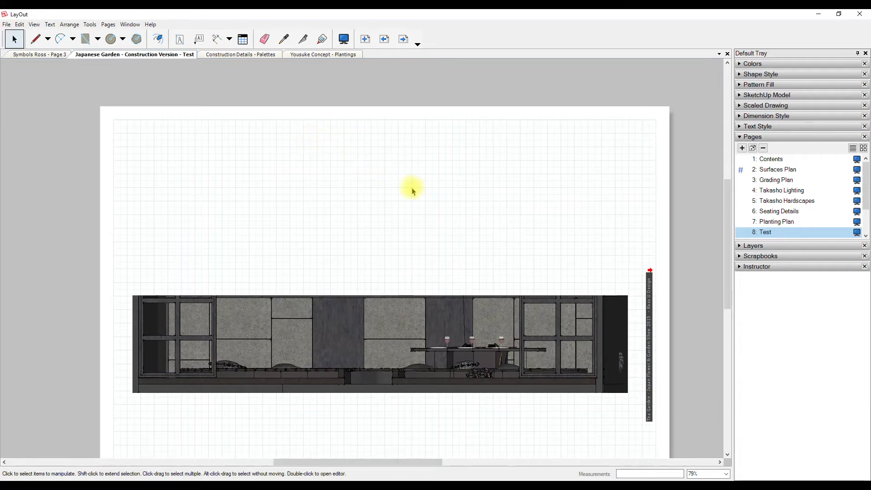
pyautogui.moveTo(415, 193)
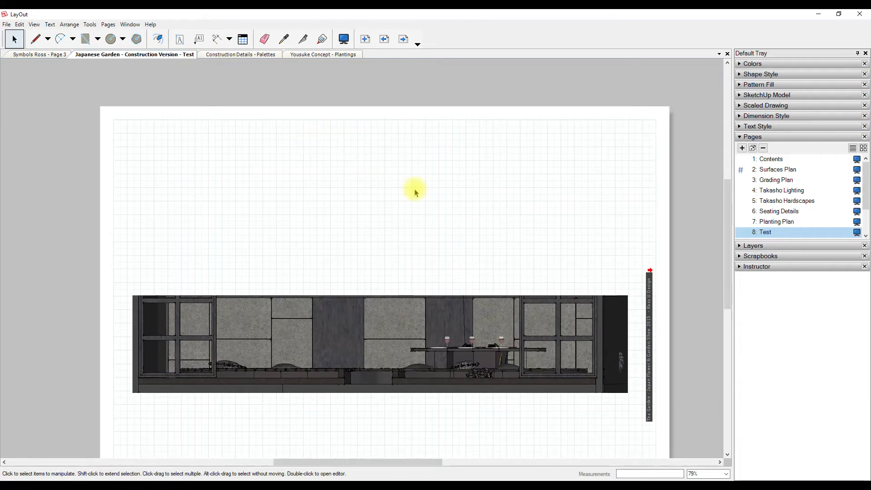